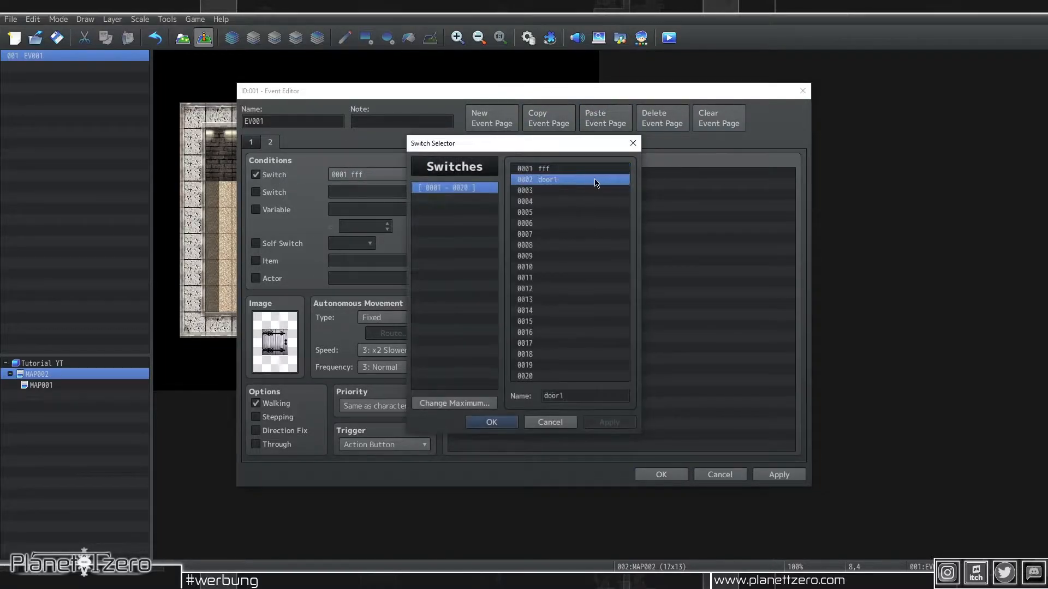
Require switch 0002 door1 for the door event's second page
{"action": "left_click", "coordinate": [490, 421]}
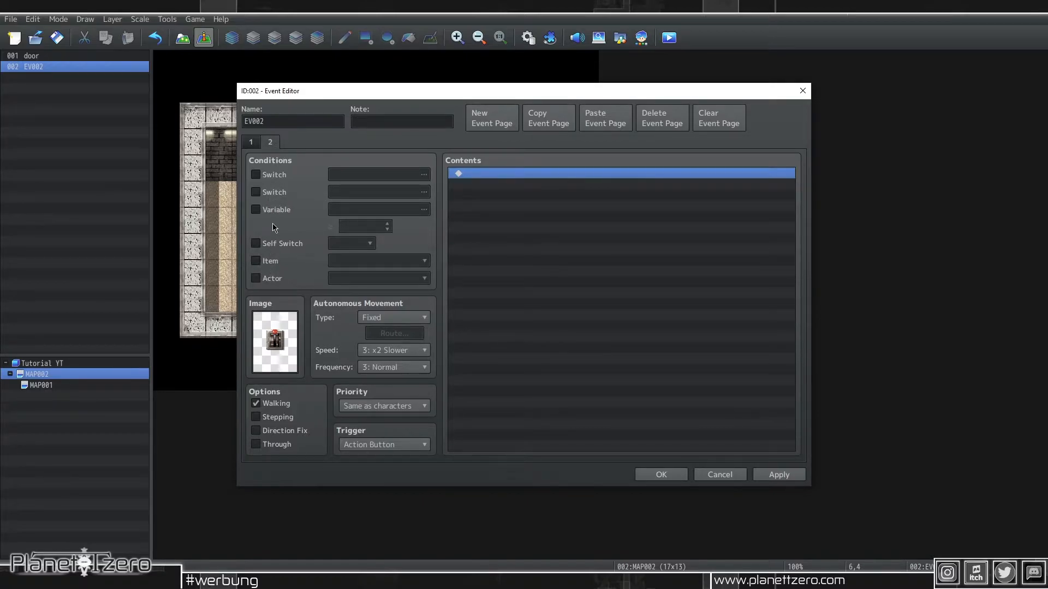
Condition EV002's second page on self switch A and confirm
{"action": "left_click", "coordinate": [255, 244]}
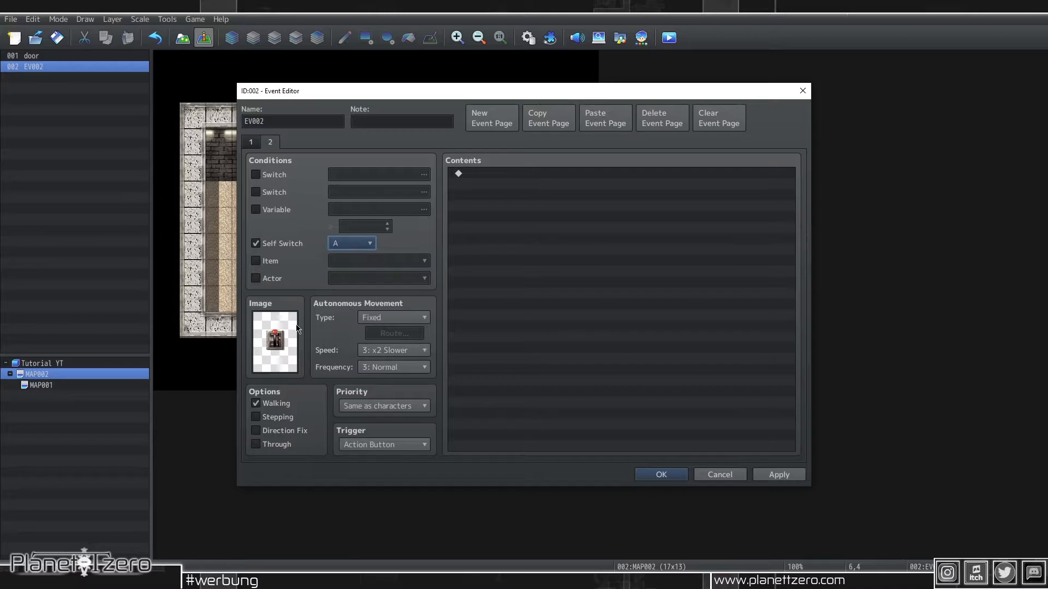
{"action": "left_click", "coordinate": [660, 475]}
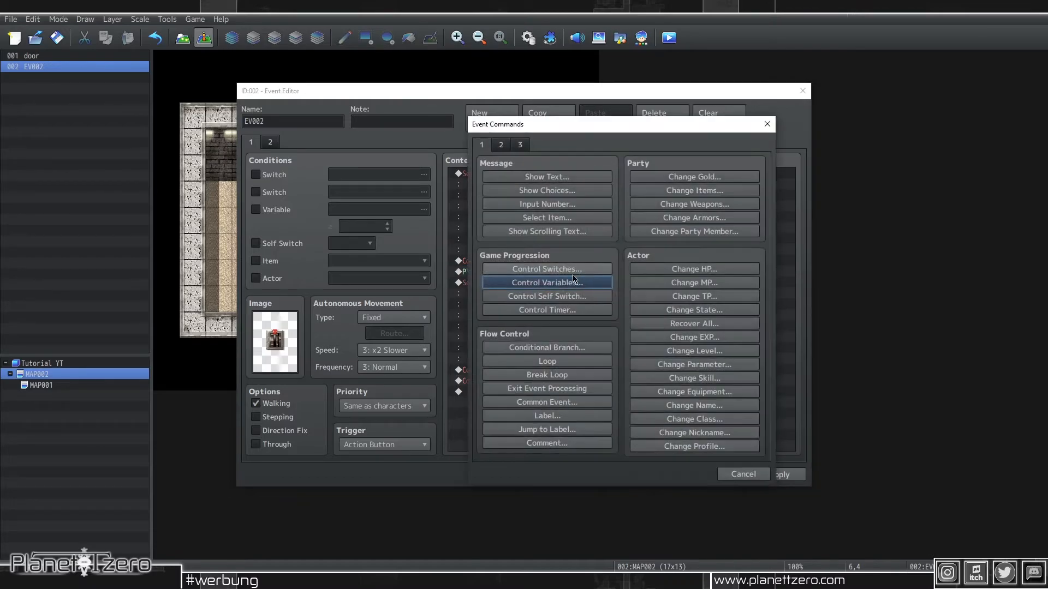
Add a Control Variables command so the switch increments #0002 door by 1
{"action": "left_click", "coordinate": [766, 124]}
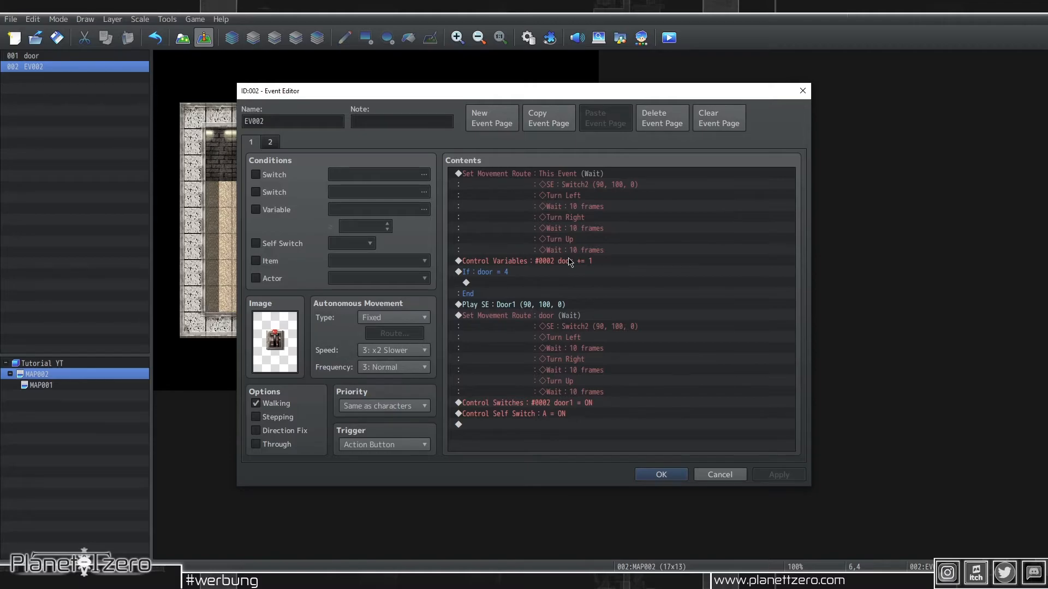